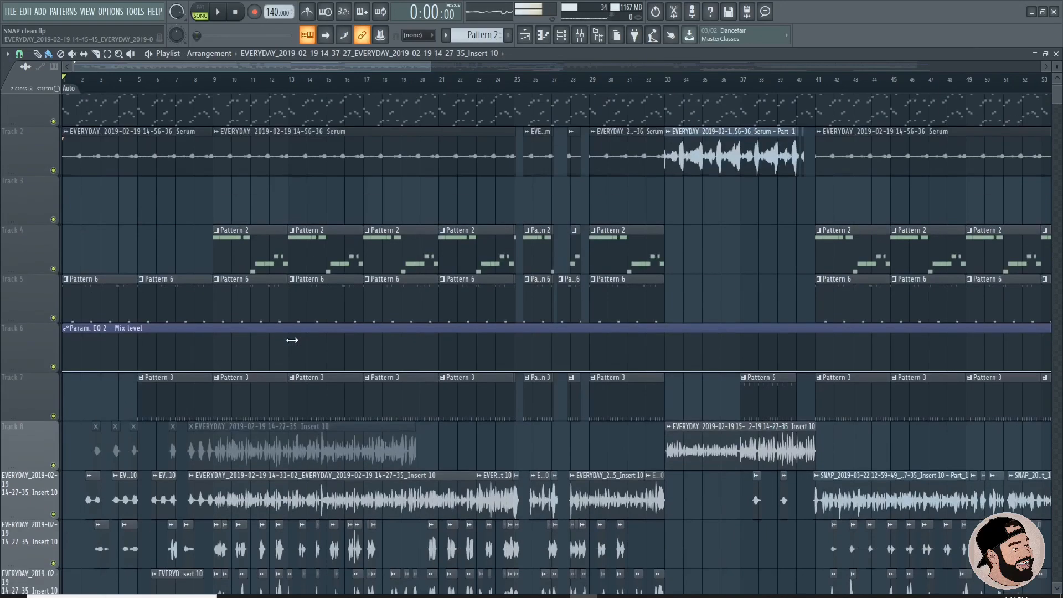
# Save the project as a separate file named SNAP clean via File > Save as.
pyautogui.scroll(-3)
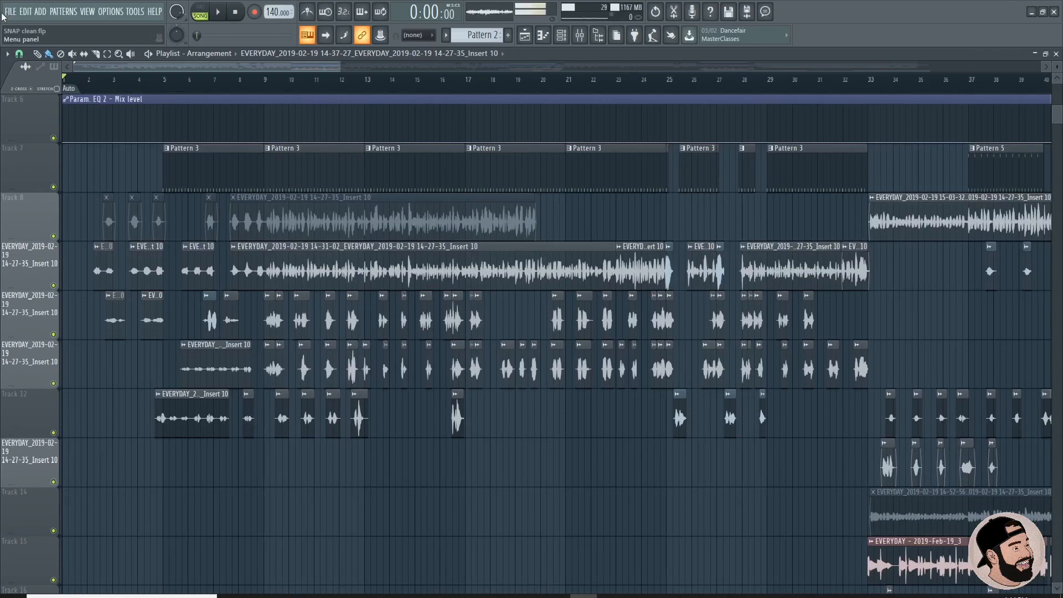
pyautogui.click(10, 11)
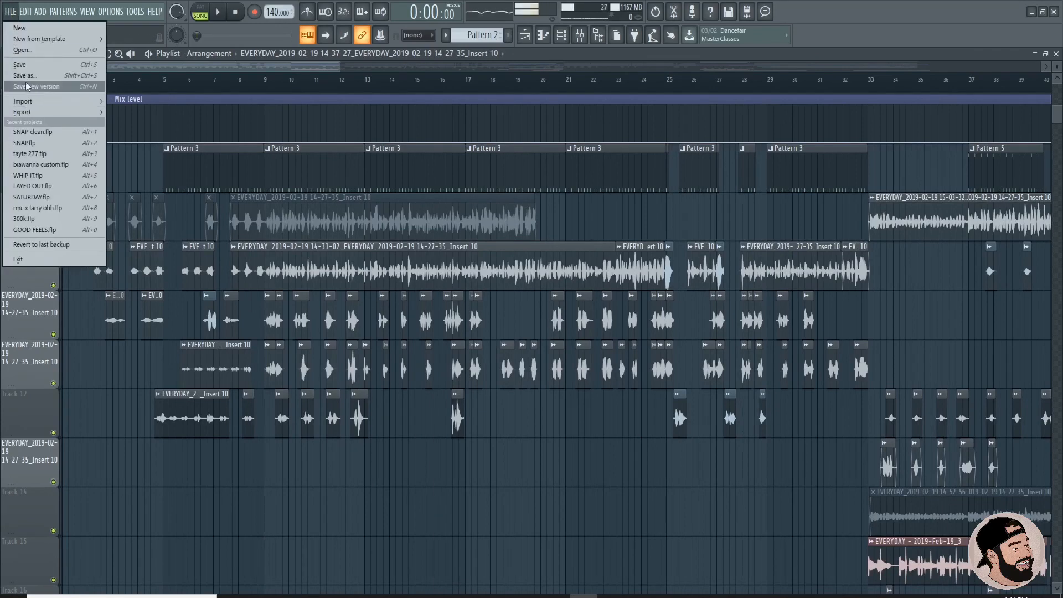
pyautogui.click(24, 76)
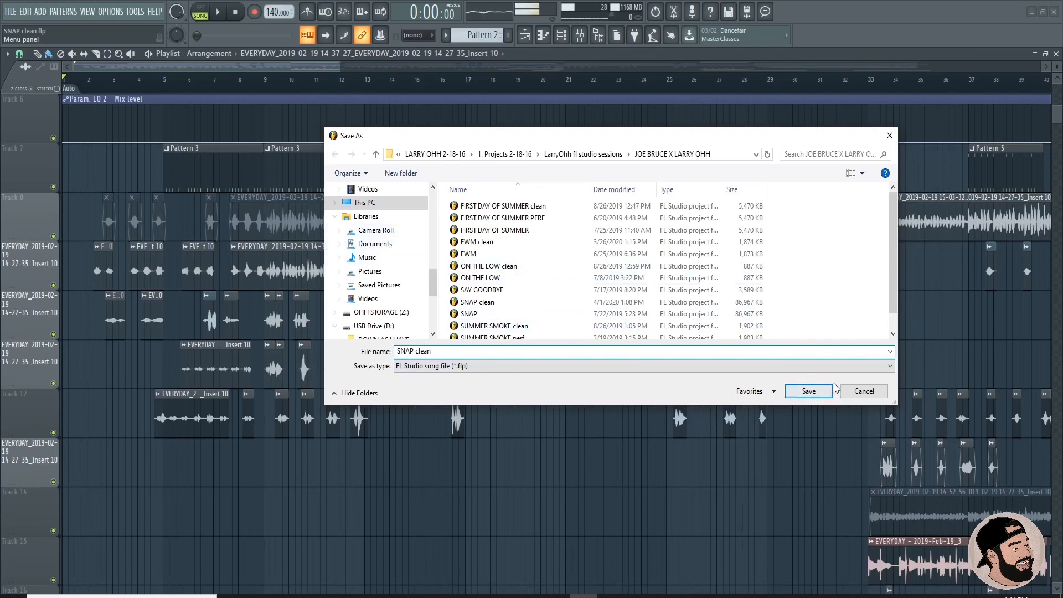
pyautogui.click(807, 391)
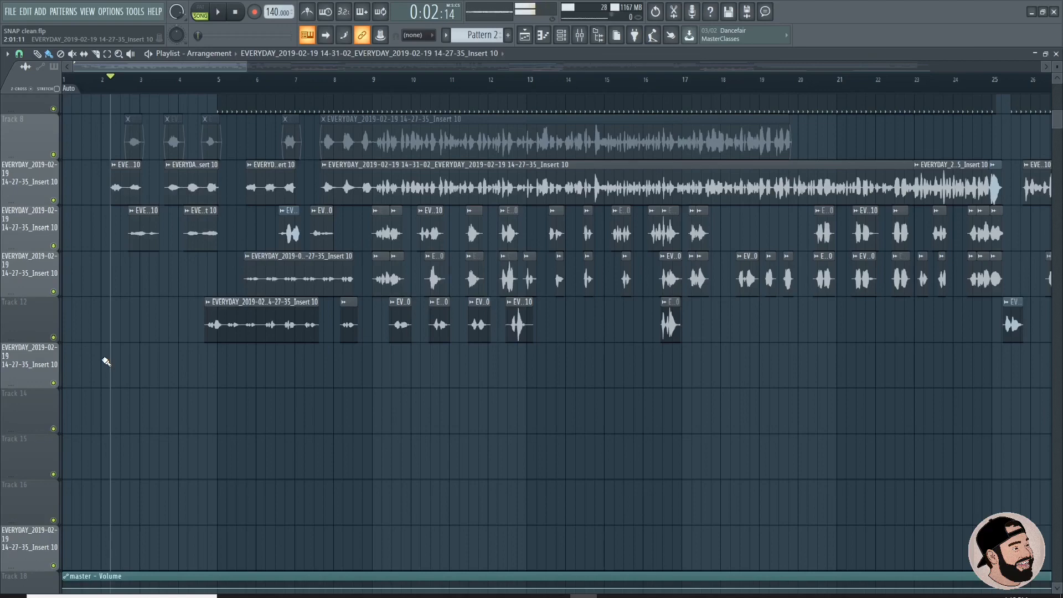
pyautogui.moveTo(167, 396)
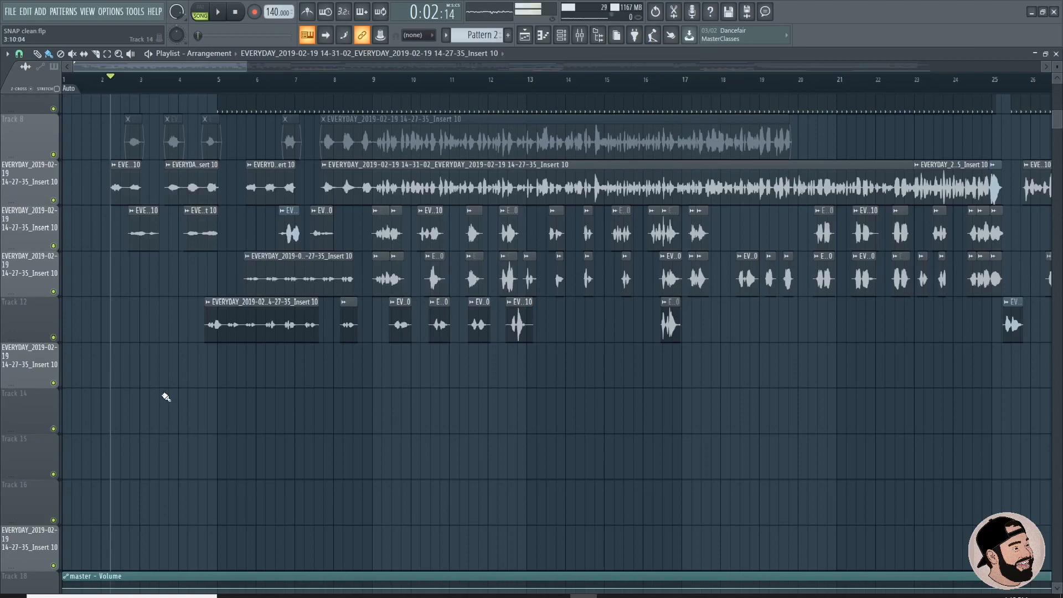
# Split the long lead vocal clip near bar 12 with the slice tool.
pyautogui.click(216, 12)
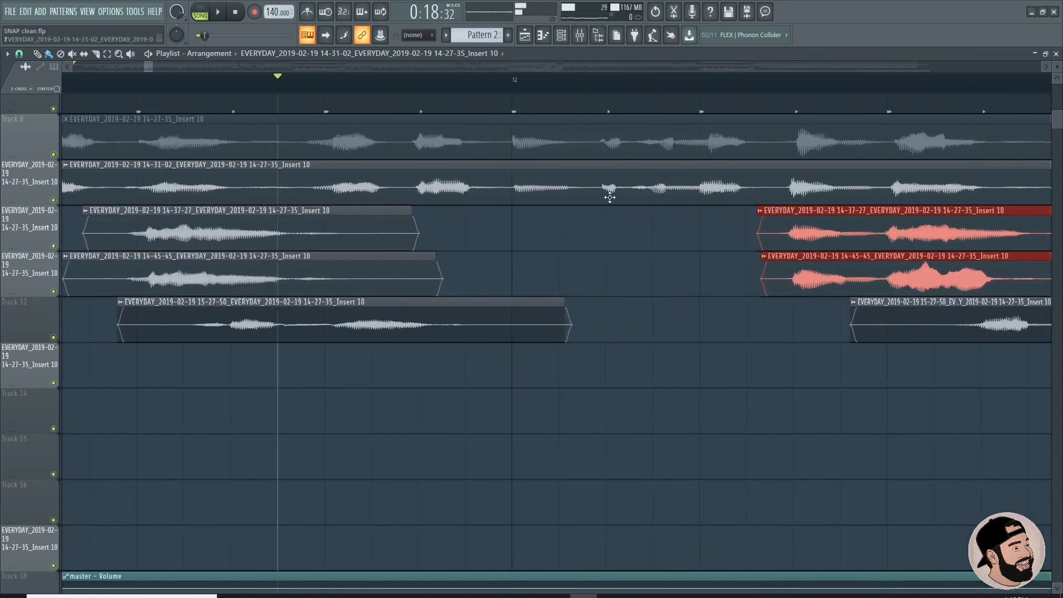
pyautogui.click(596, 77)
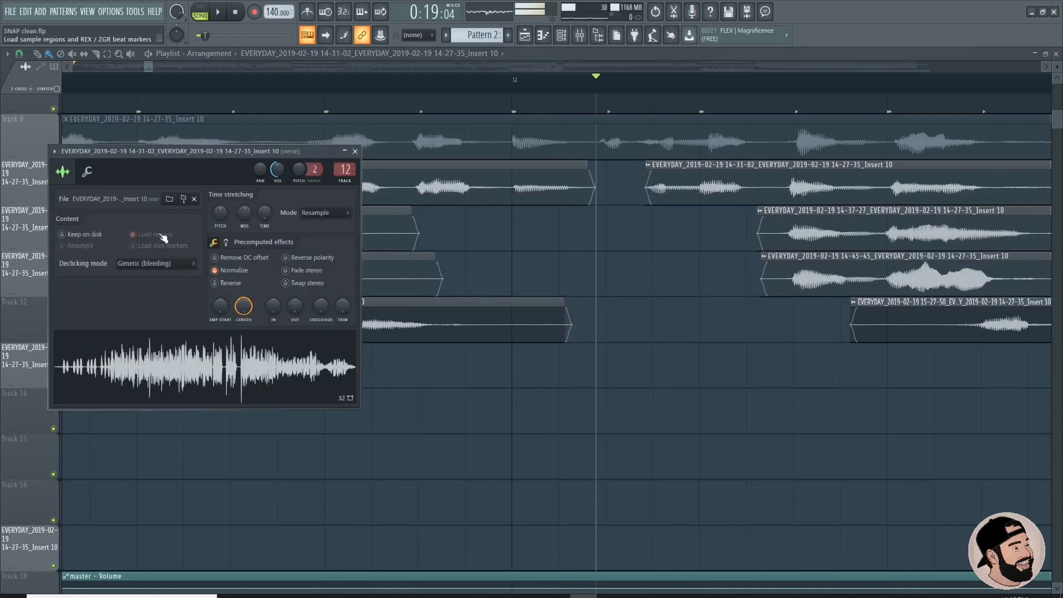
# Close the sample settings window to return to the Playlist vocal clips.
pyautogui.click(354, 151)
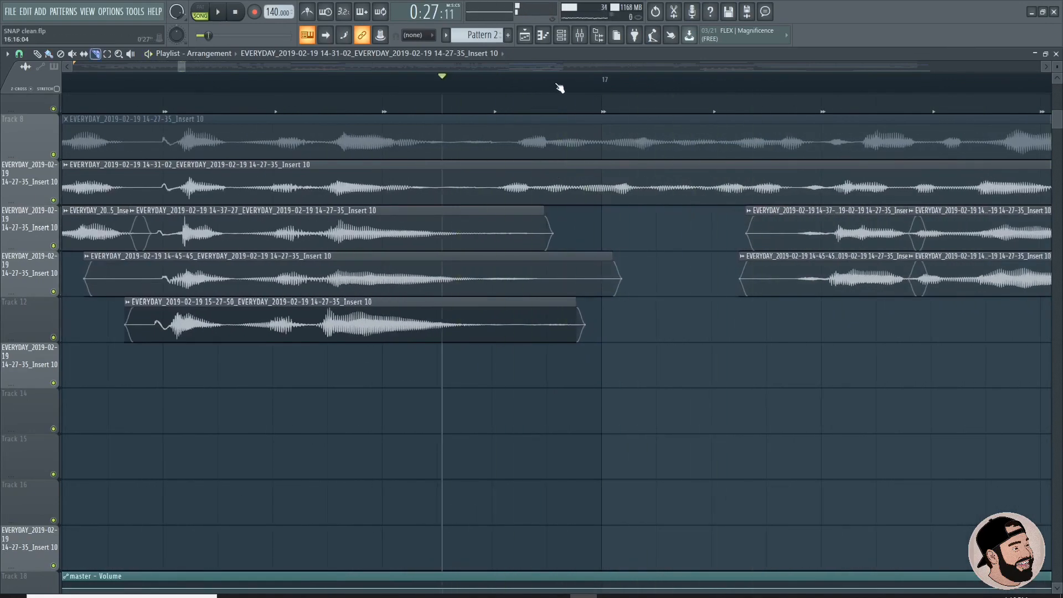
# Split the lead vocal clip just before bar 17 and trim its edge at the cut.
pyautogui.click(587, 77)
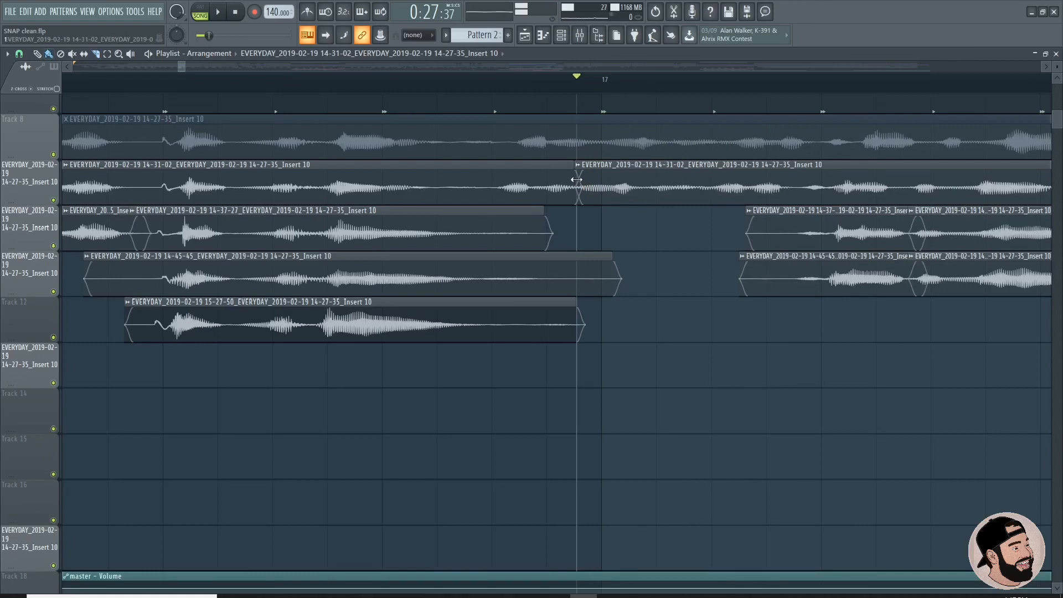
pyautogui.moveTo(576, 186); pyautogui.dragTo(642, 186)
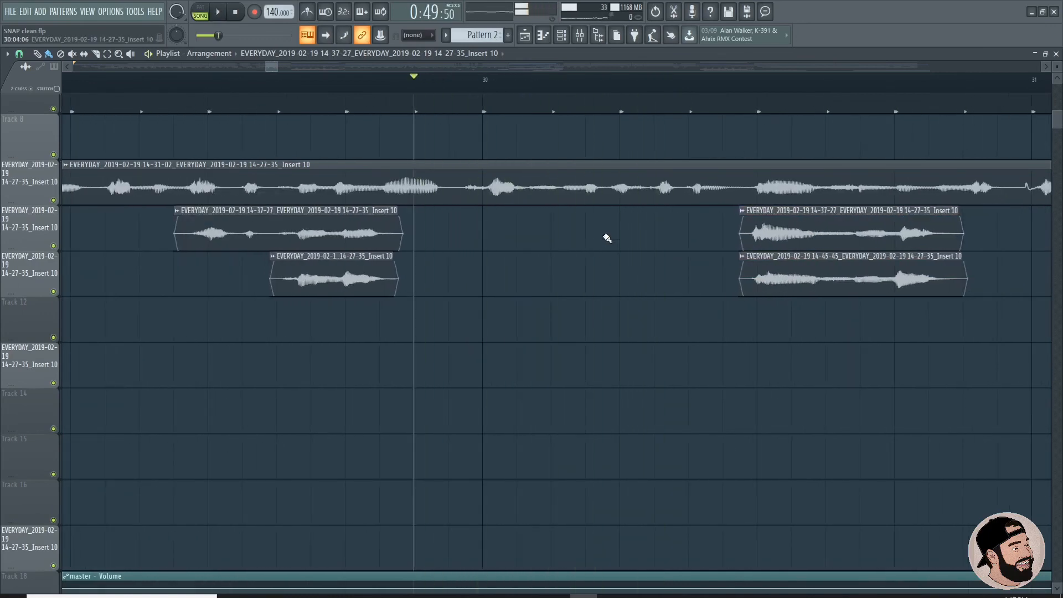
# Split the lead vocal clip just after bar 20 and select its right-hand part.
pyautogui.click(552, 76)
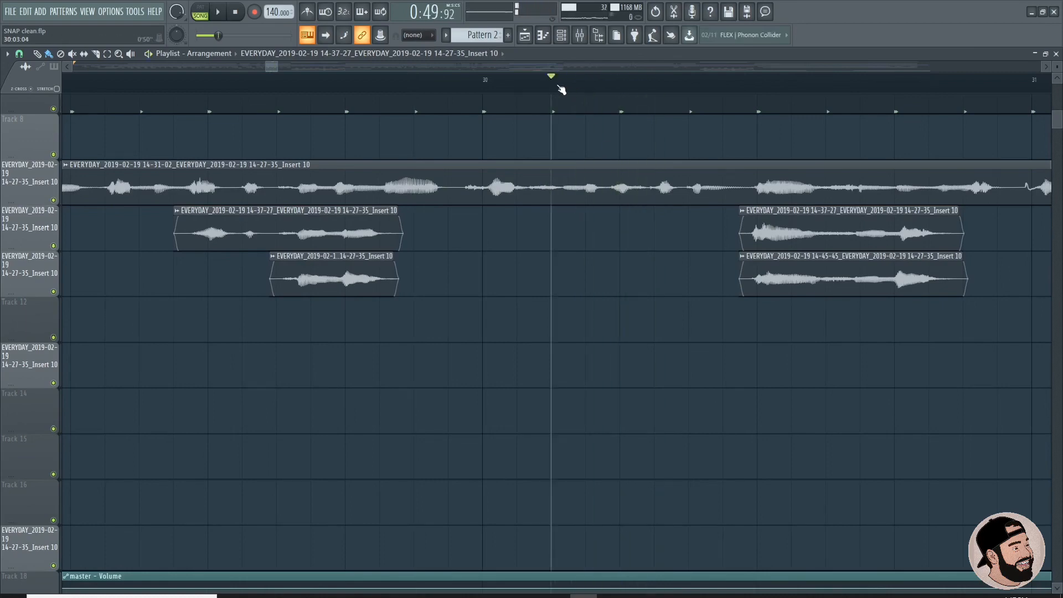
pyautogui.click(552, 181)
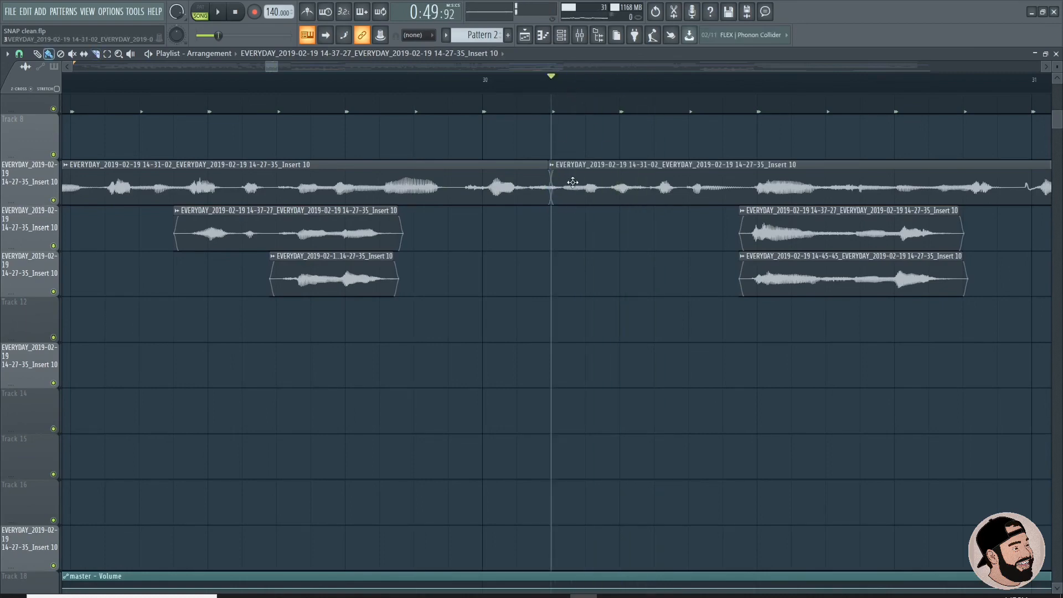
pyautogui.click(217, 12)
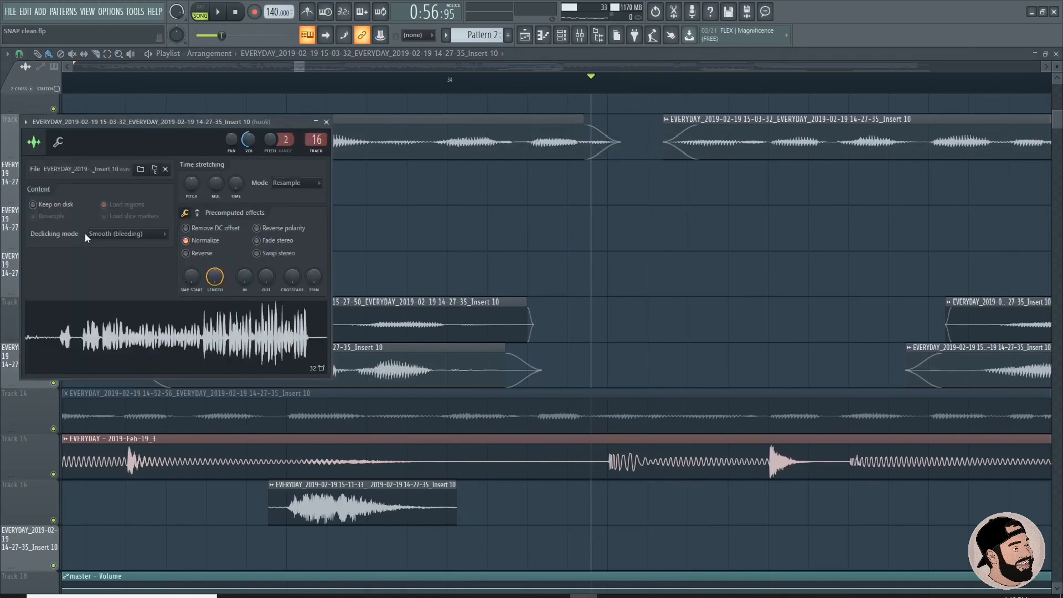
# Split the SNAP vocal clip at the swear word and shape a crossfade over the cut.
pyautogui.click(125, 233)
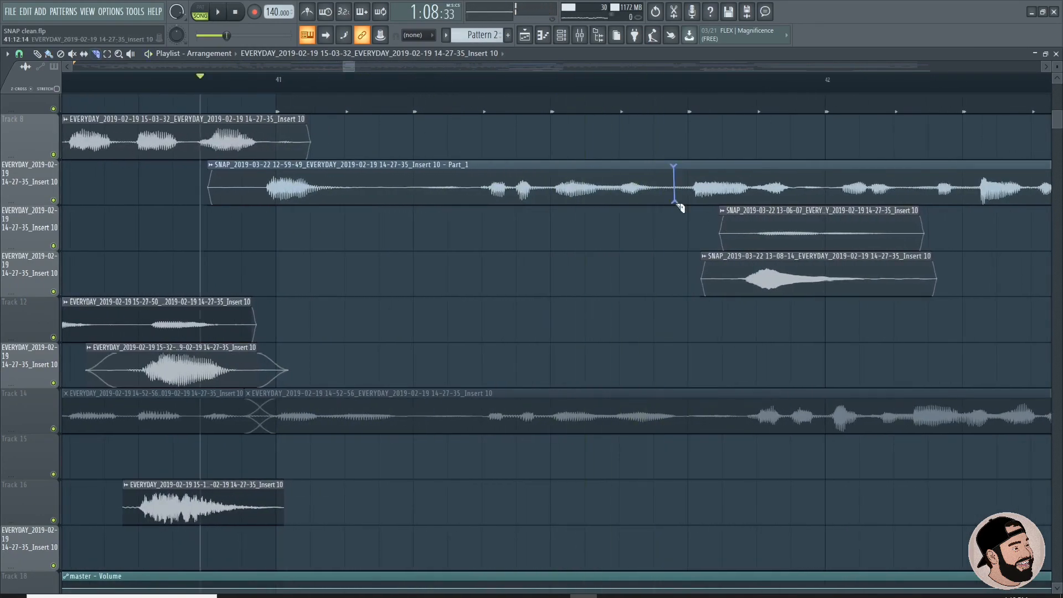
pyautogui.click(674, 180)
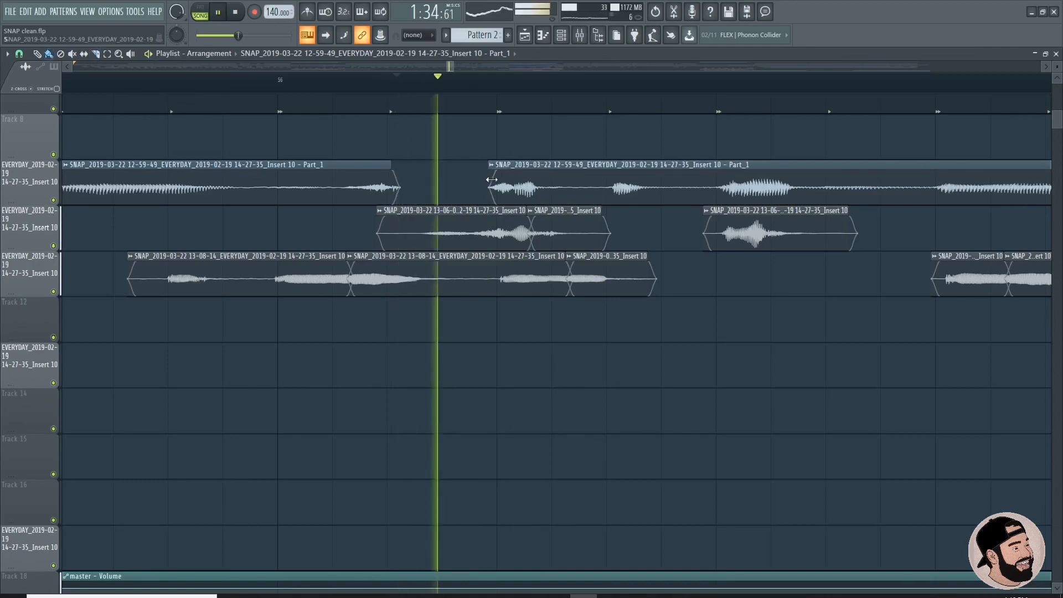
# Trim the vocal pieces on both sides of the gap left by the removed word.
pyautogui.click(217, 11)
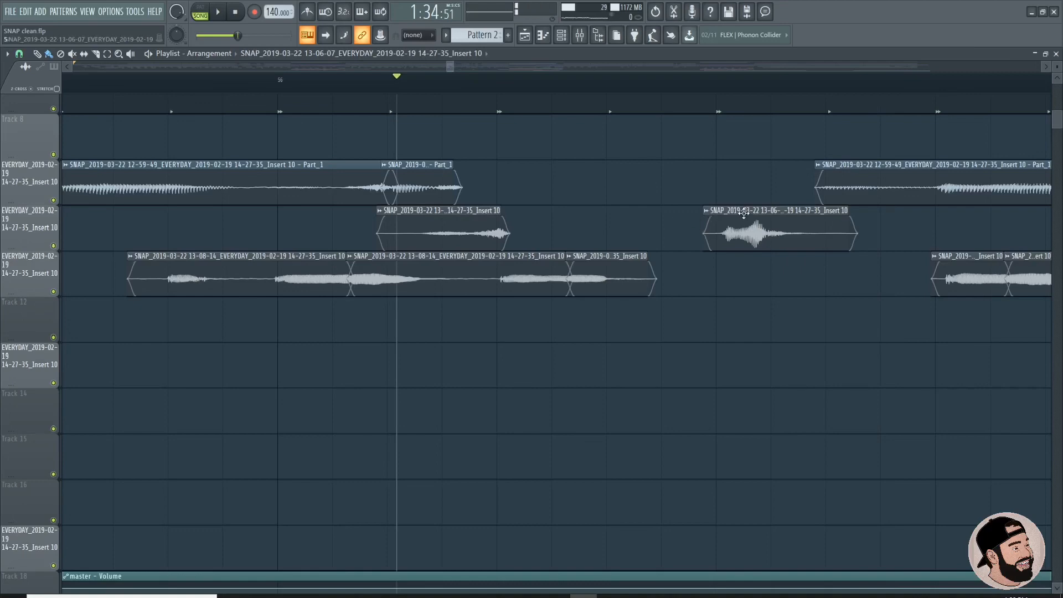
pyautogui.click(217, 11)
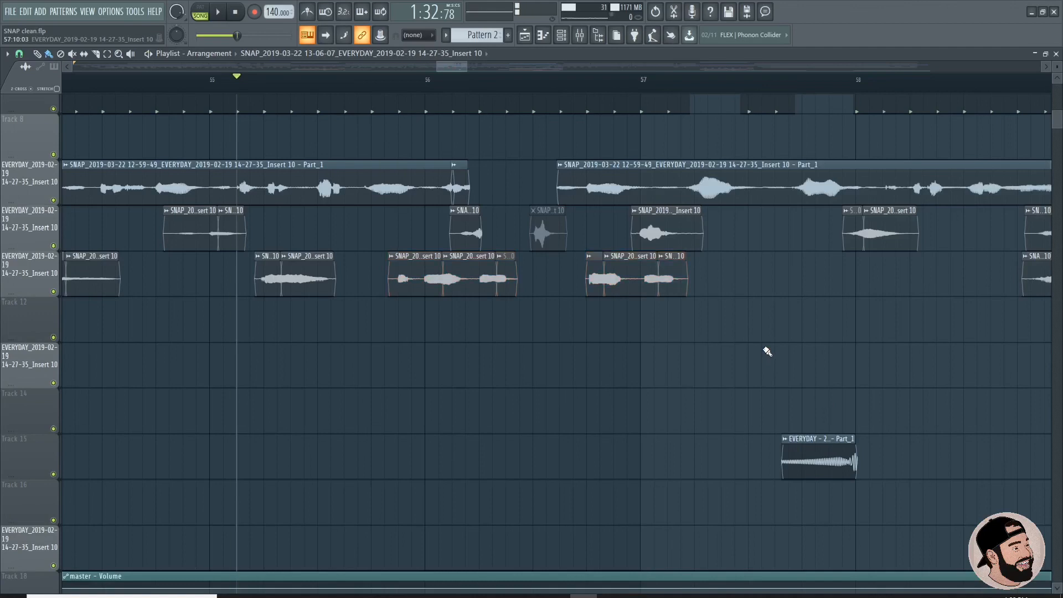
pyautogui.click(217, 12)
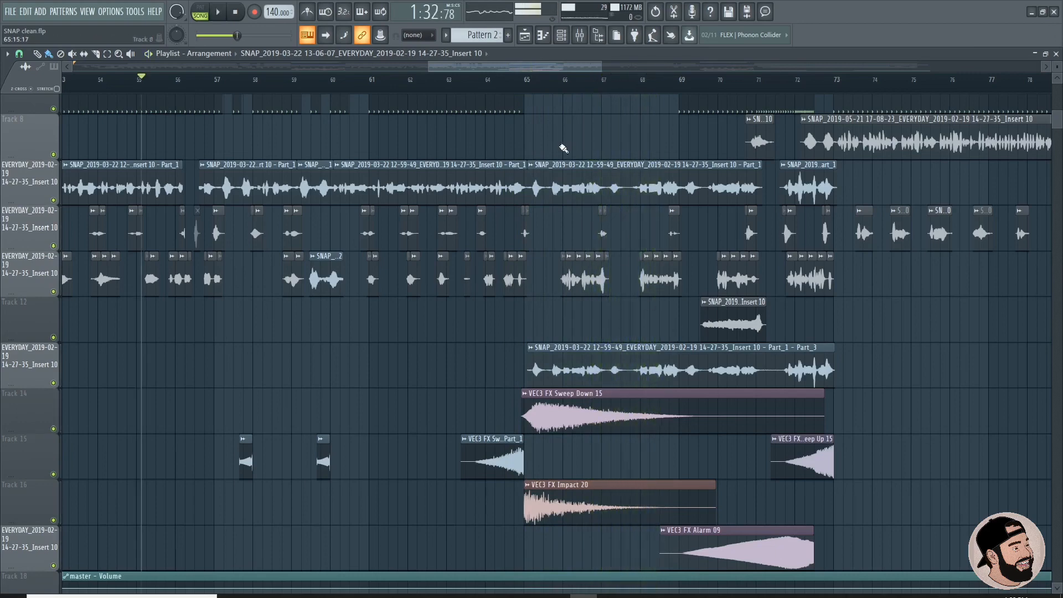
pyautogui.click(218, 11)
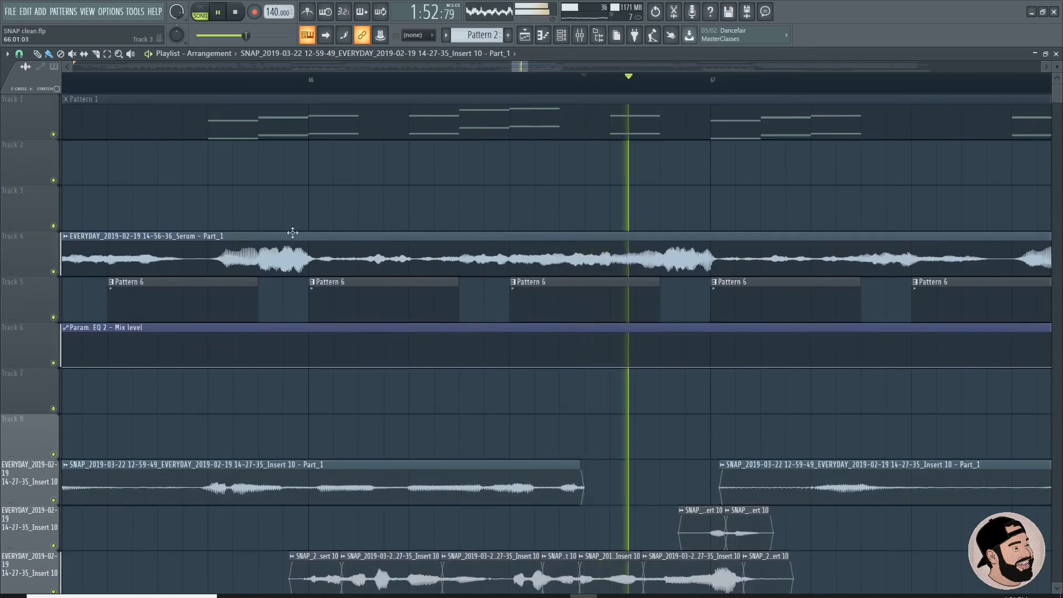
# Adjust the cut edge of the vocal clip in the later verse around a removed word.
pyautogui.scroll(-3)
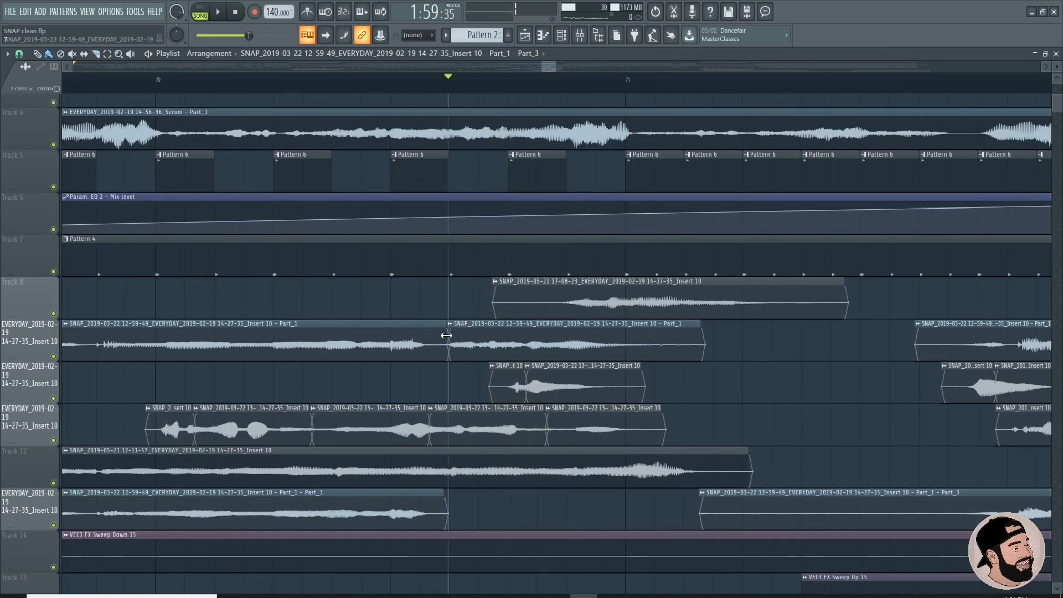
pyautogui.click(217, 11)
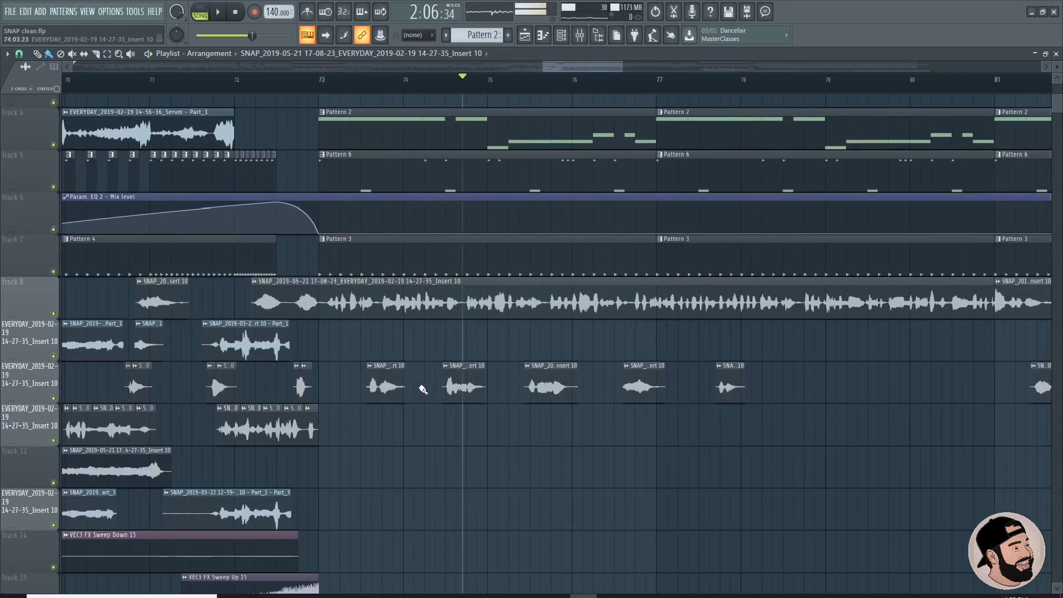
# Fade in the Track 8 vocal clip after the removed swear word.
pyautogui.click(217, 11)
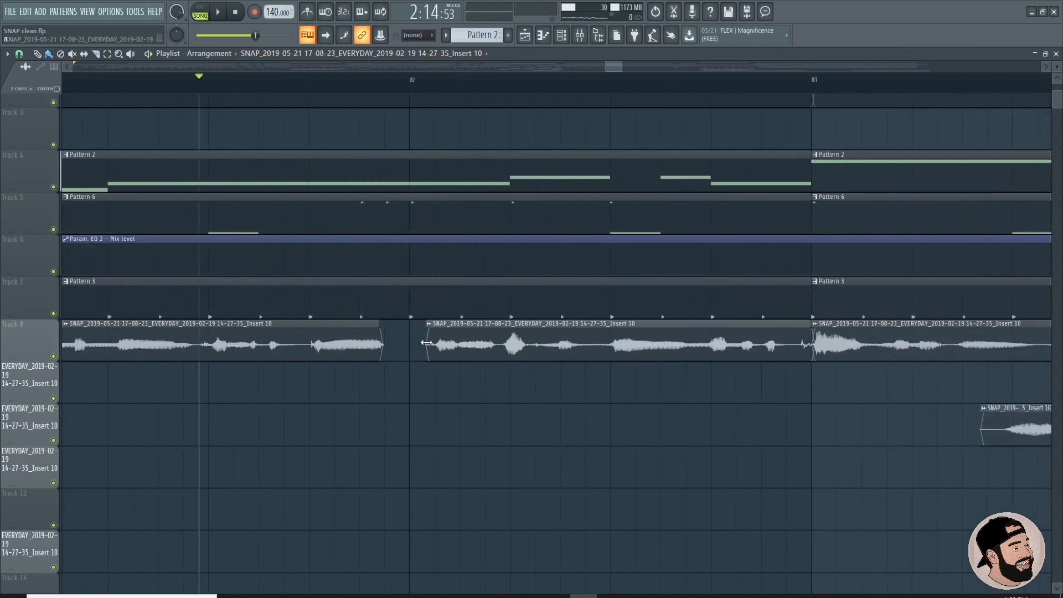
pyautogui.click(217, 11)
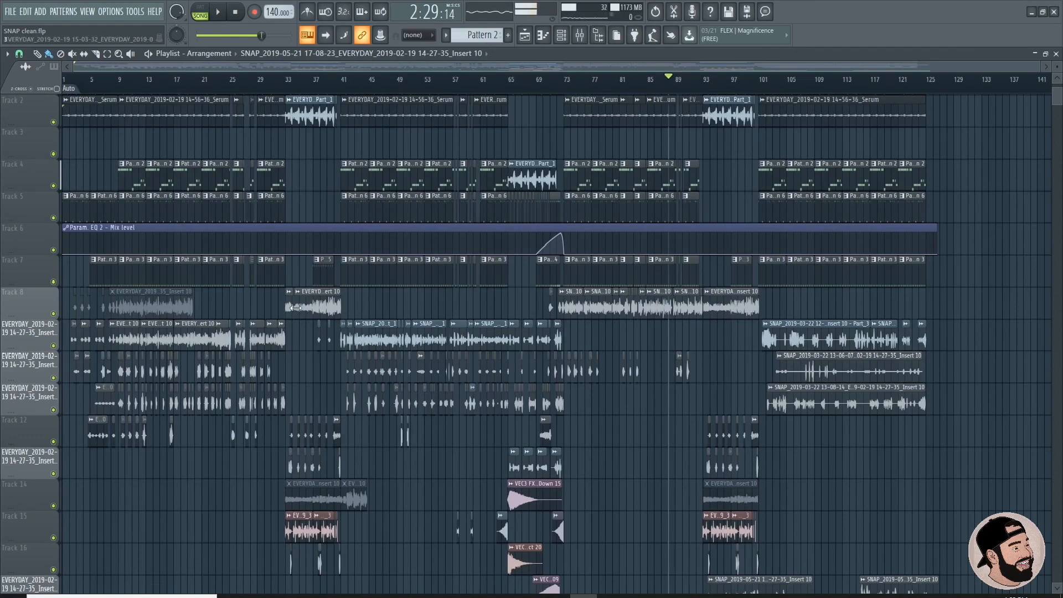
pyautogui.click(312, 306)
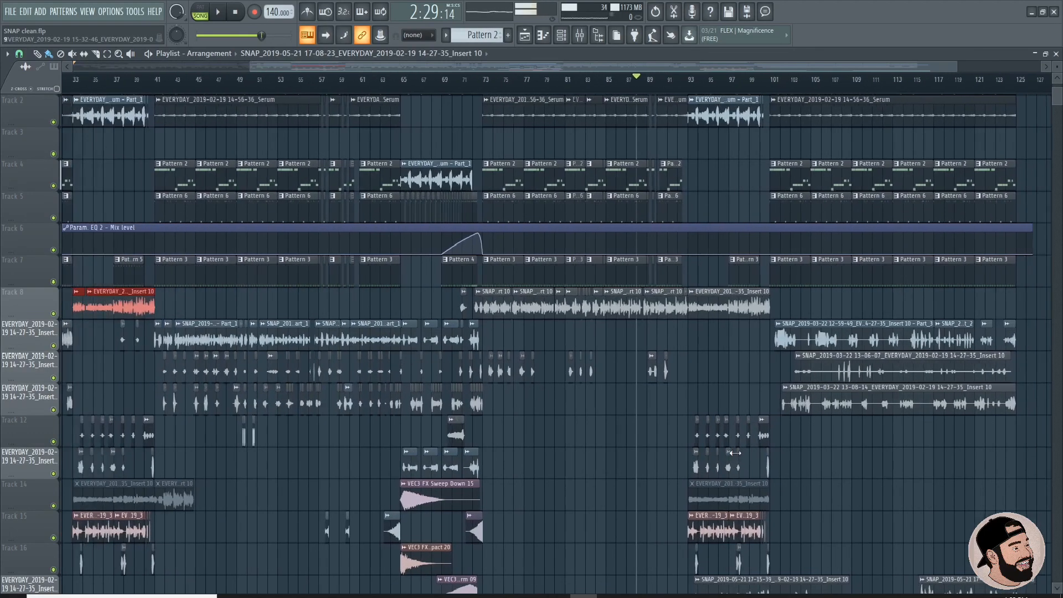
pyautogui.hscroll(-3)
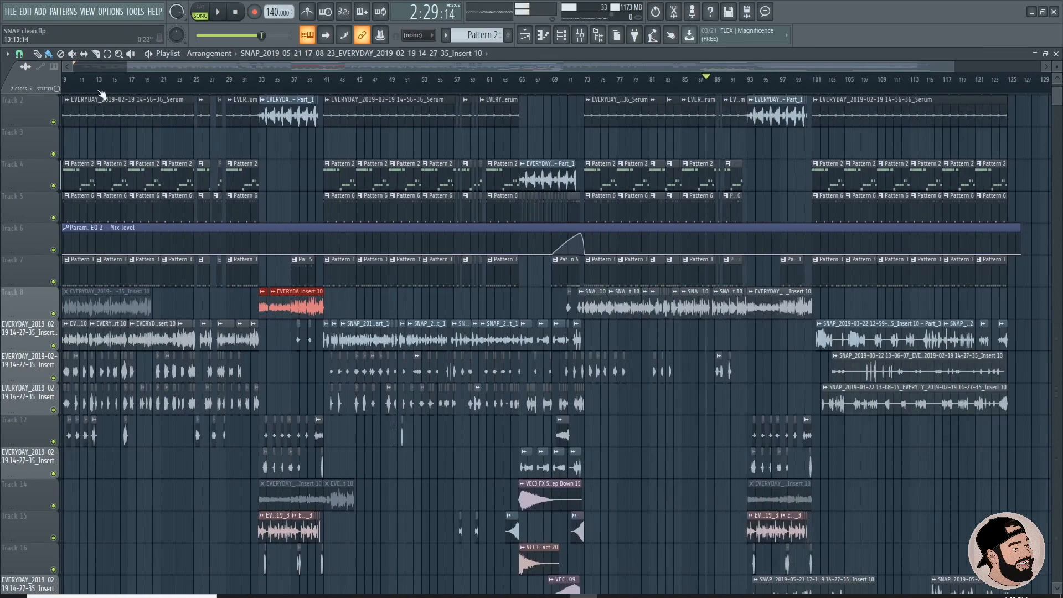
pyautogui.click(19, 53)
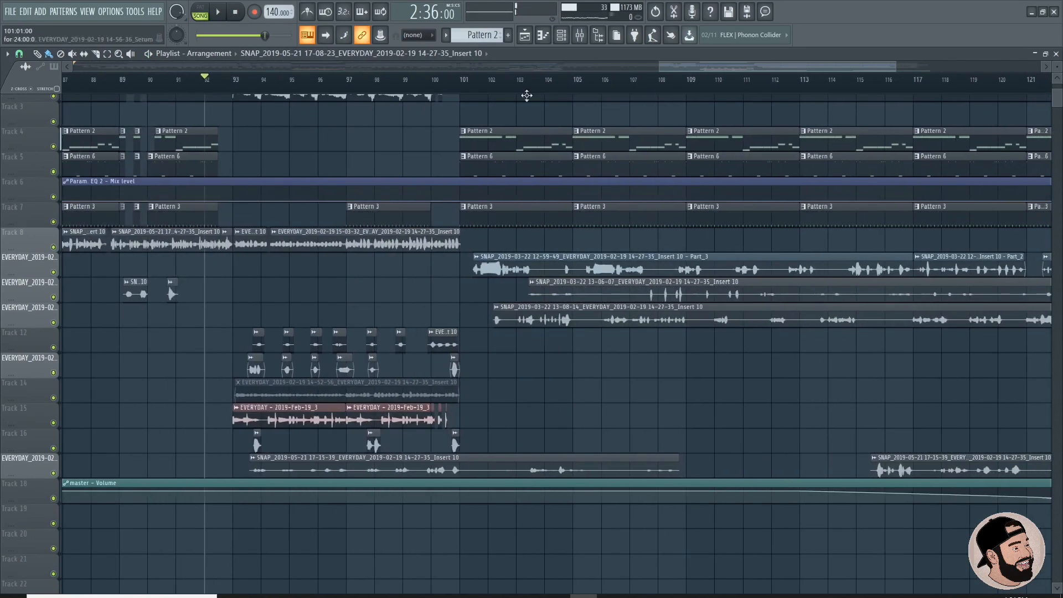
pyautogui.click(404, 79)
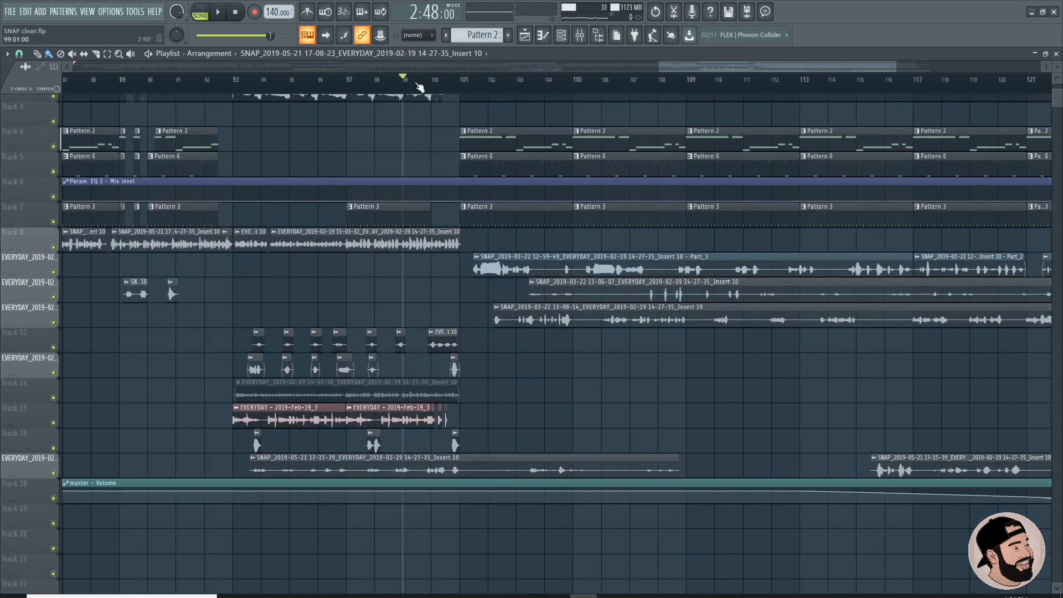